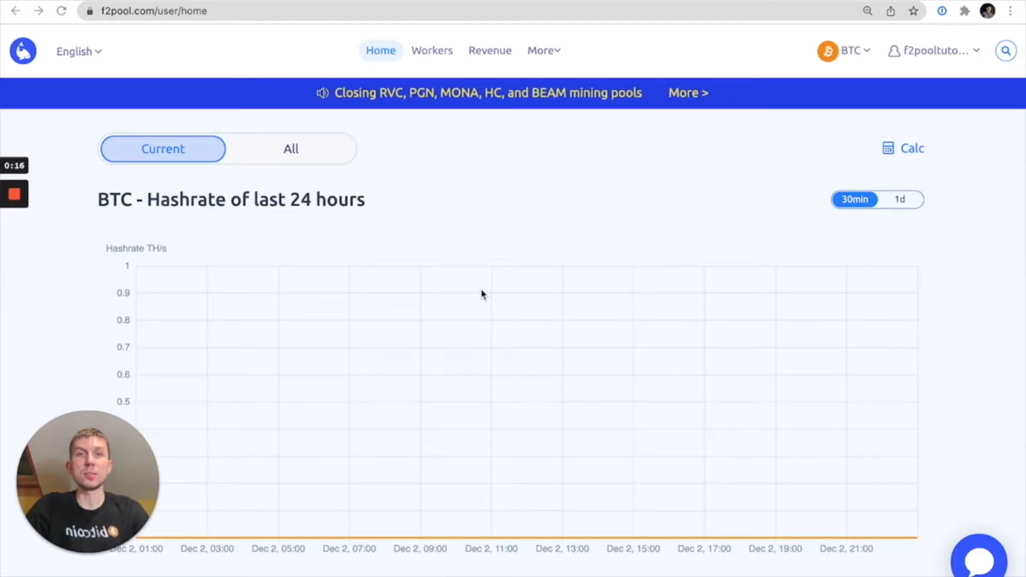
pyautogui.moveTo(876, 95)
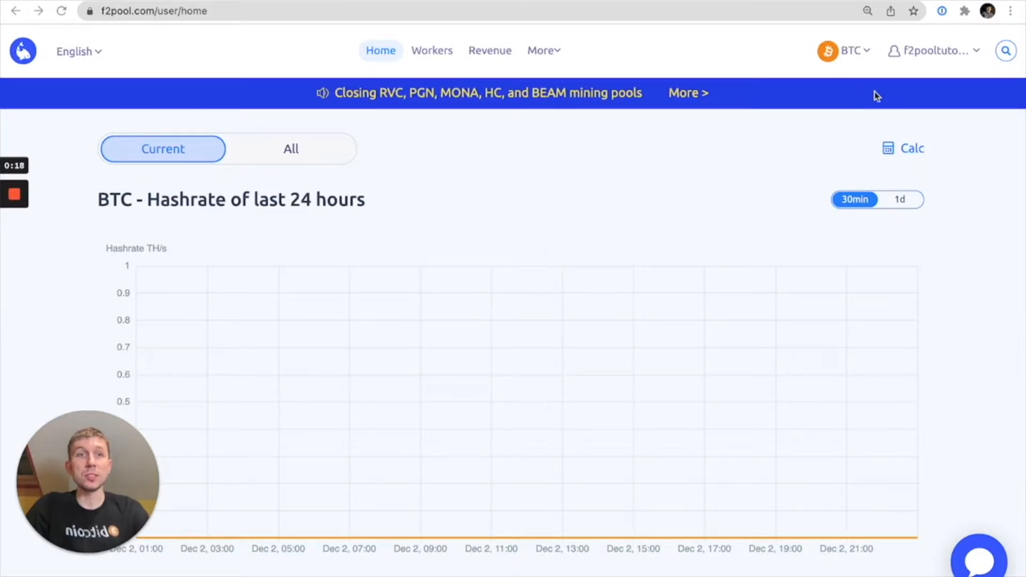
# - Open Account Settings from the account name menu at top right
pyautogui.click(932, 50)
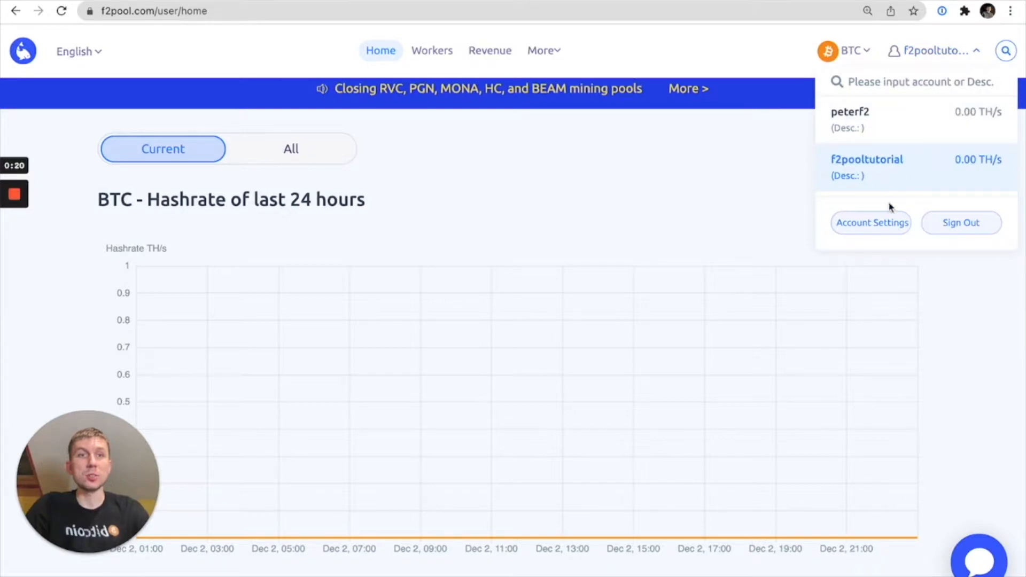
pyautogui.click(871, 222)
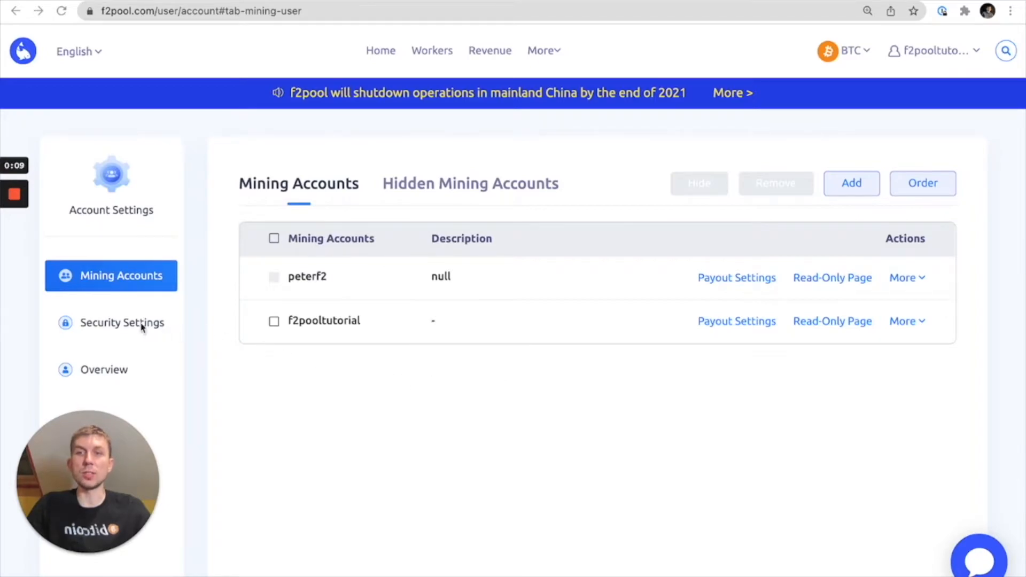
# - Switch to Security Settings in the Account Settings sidebar
pyautogui.click(122, 321)
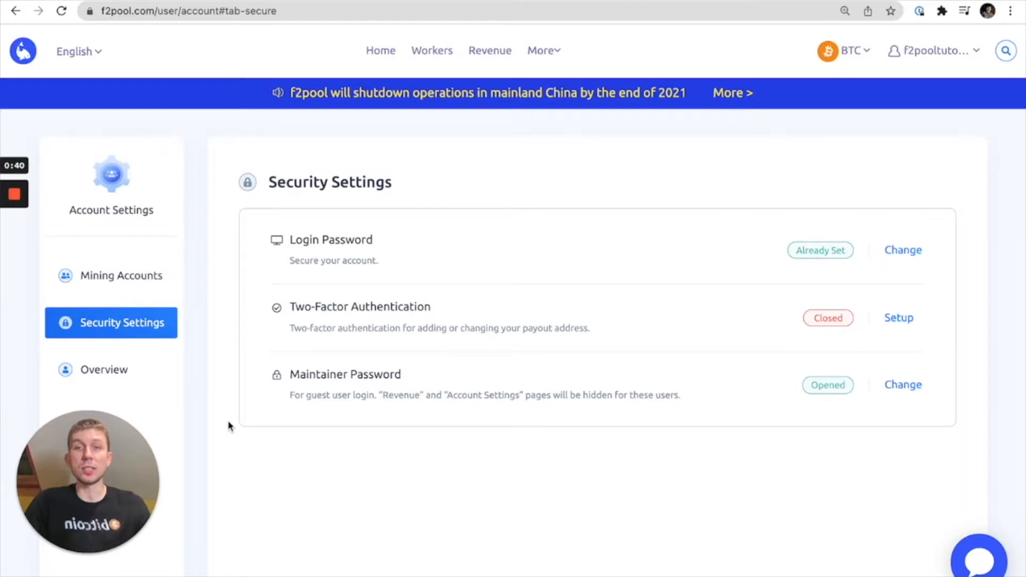
pyautogui.moveTo(416, 373)
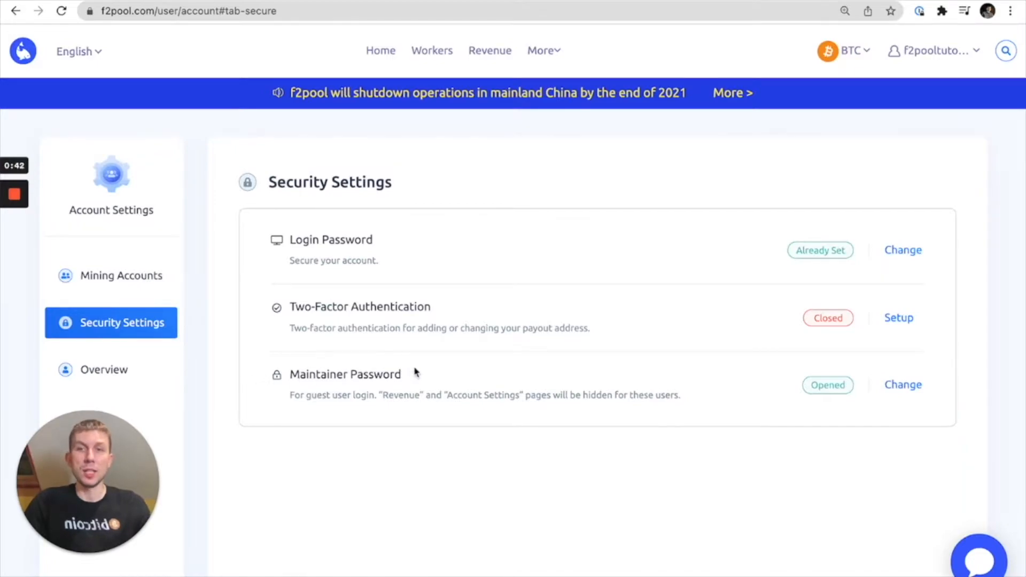
pyautogui.moveTo(584, 373)
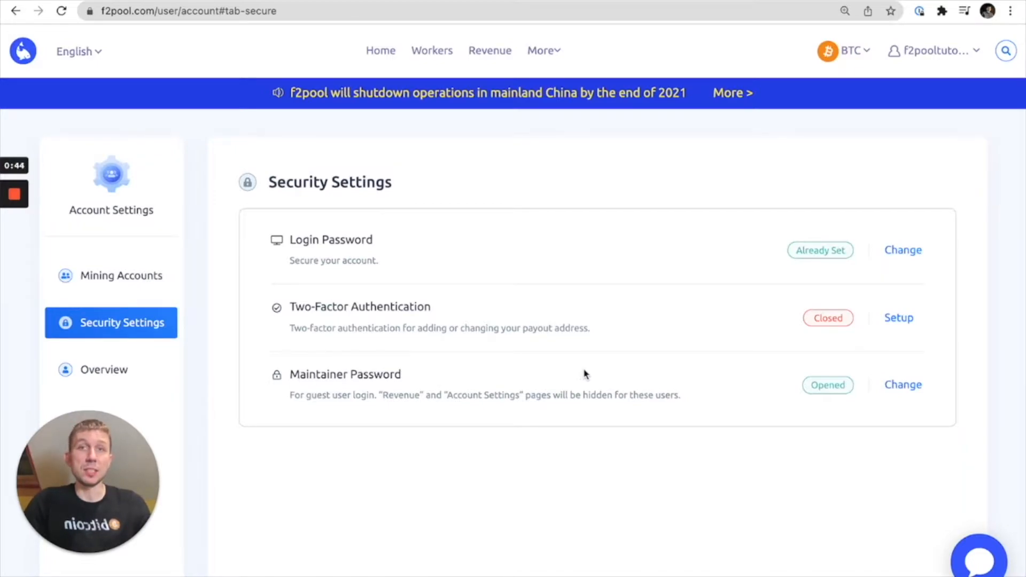
pyautogui.moveTo(693, 375)
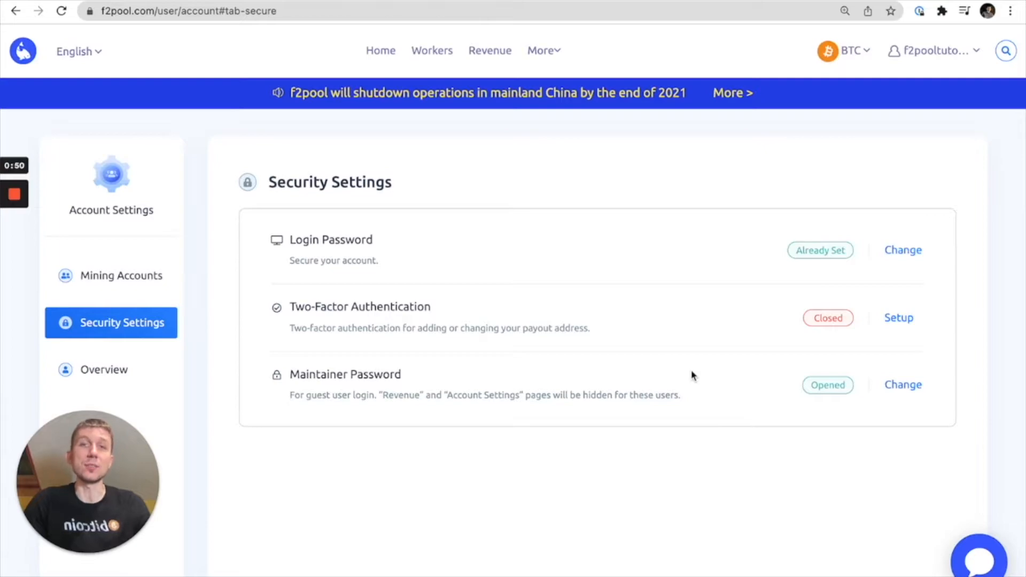
pyautogui.click(903, 384)
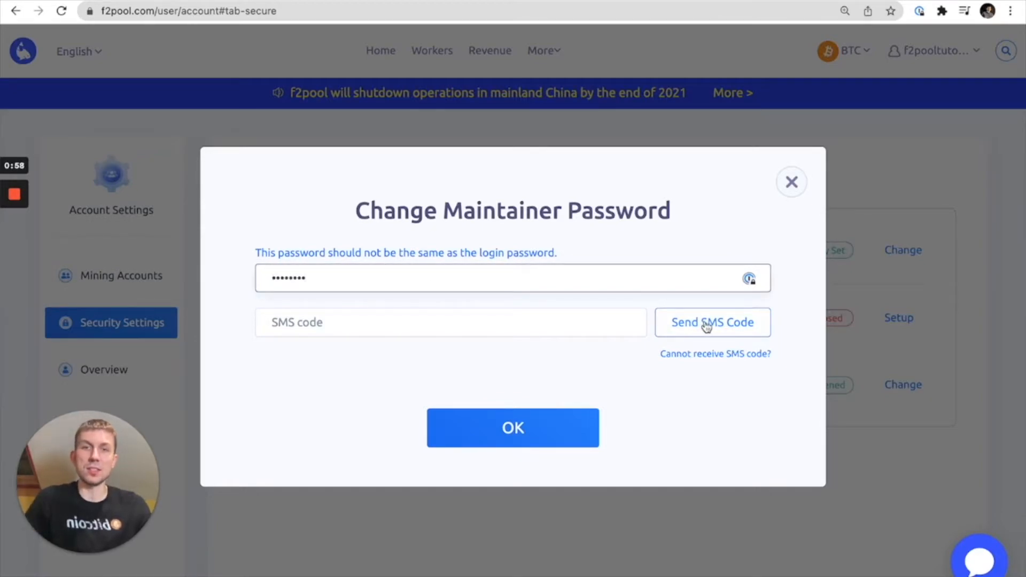
pyautogui.click(711, 322)
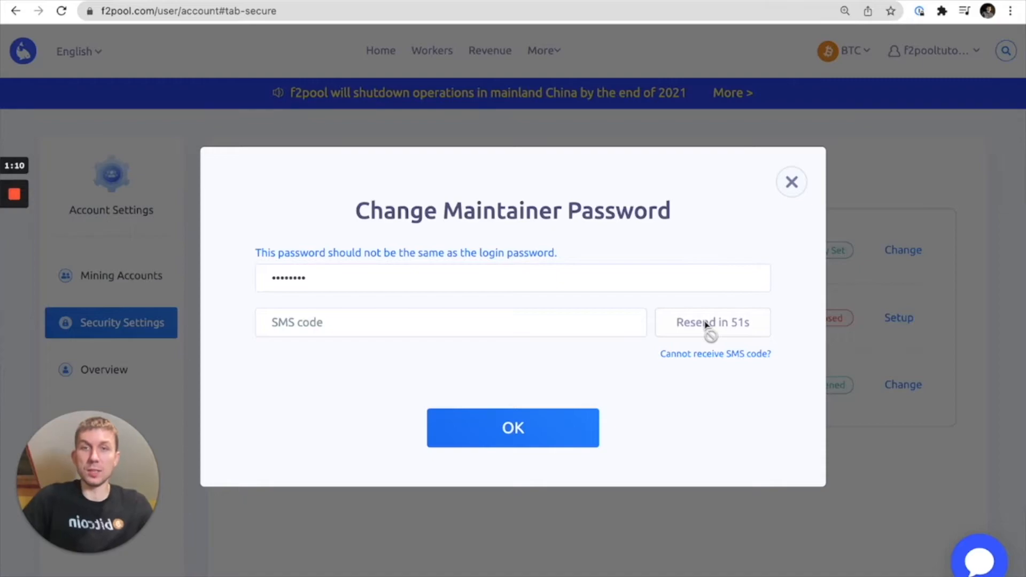
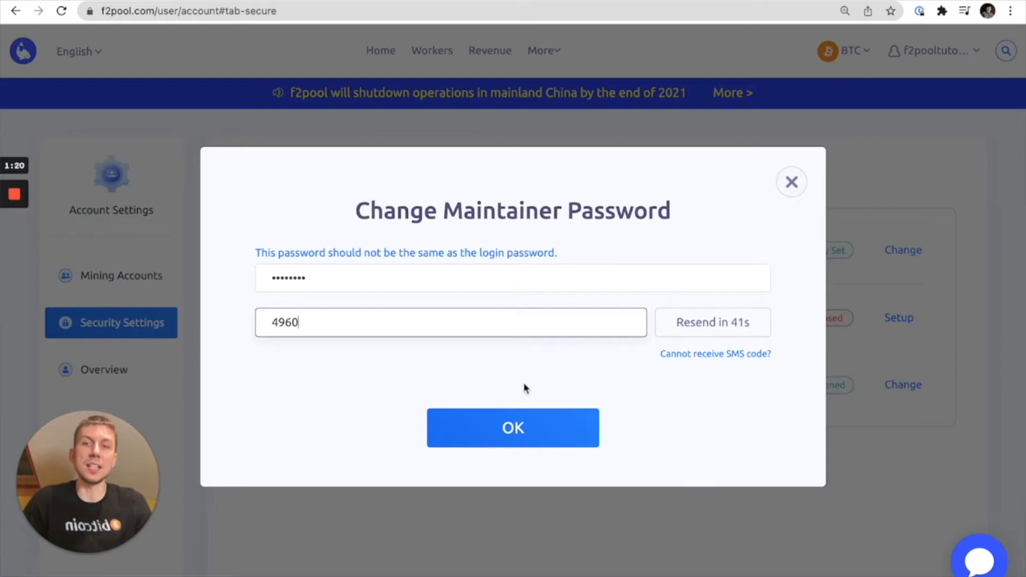
pyautogui.click(513, 428)
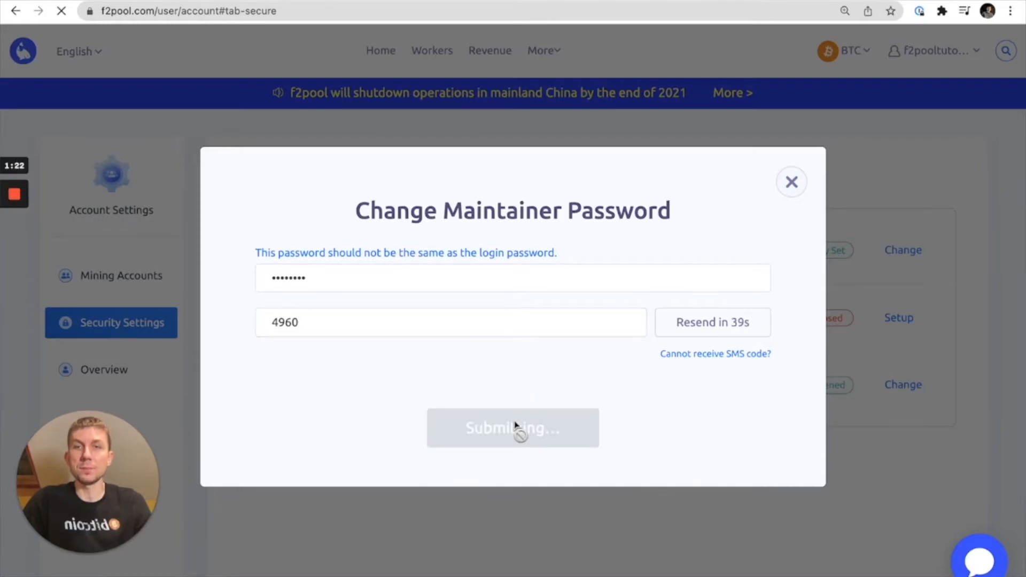
pyautogui.click(513, 427)
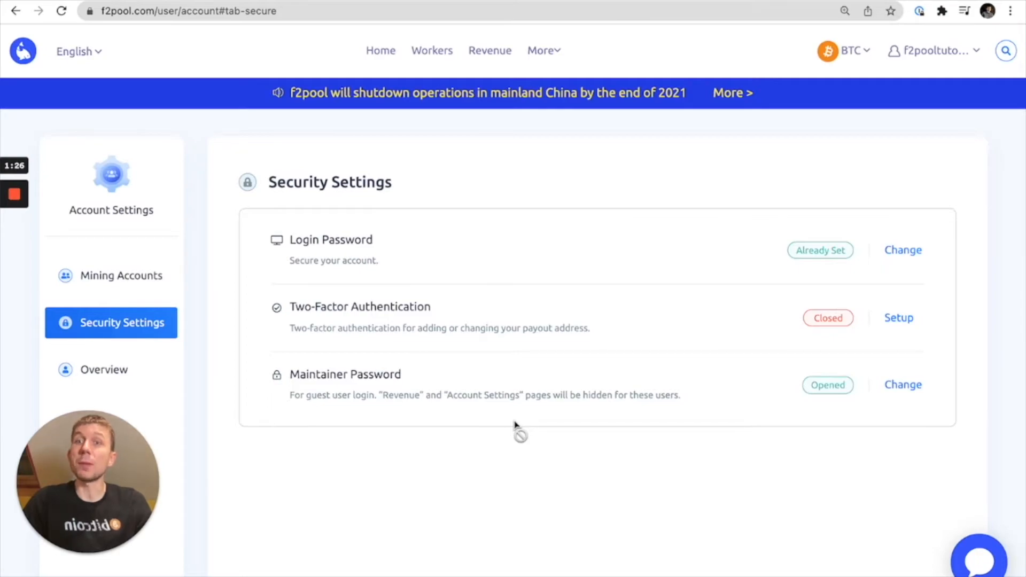
pyautogui.moveTo(609, 365)
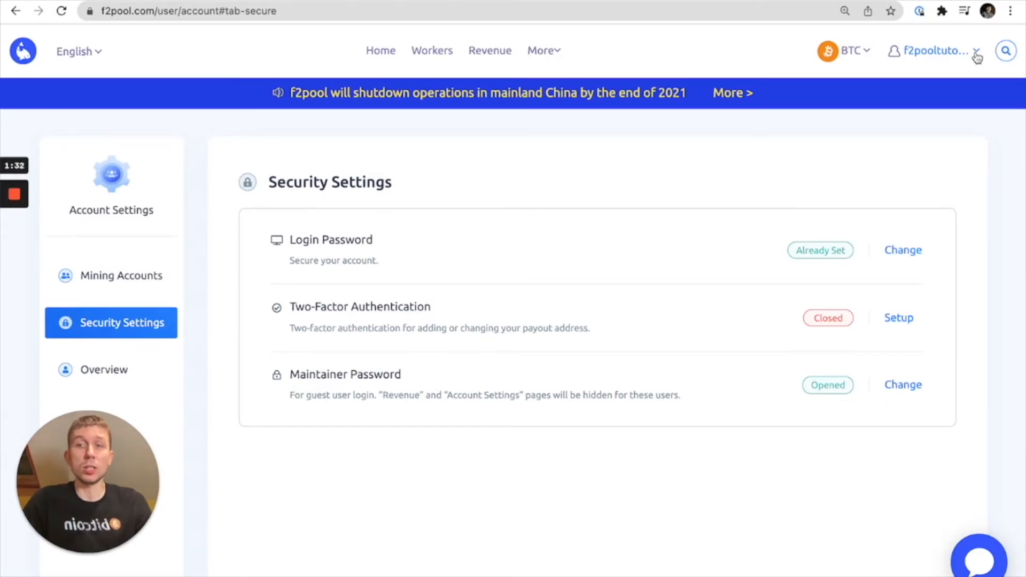
# - Open the account menu at top right to sign out
pyautogui.click(937, 50)
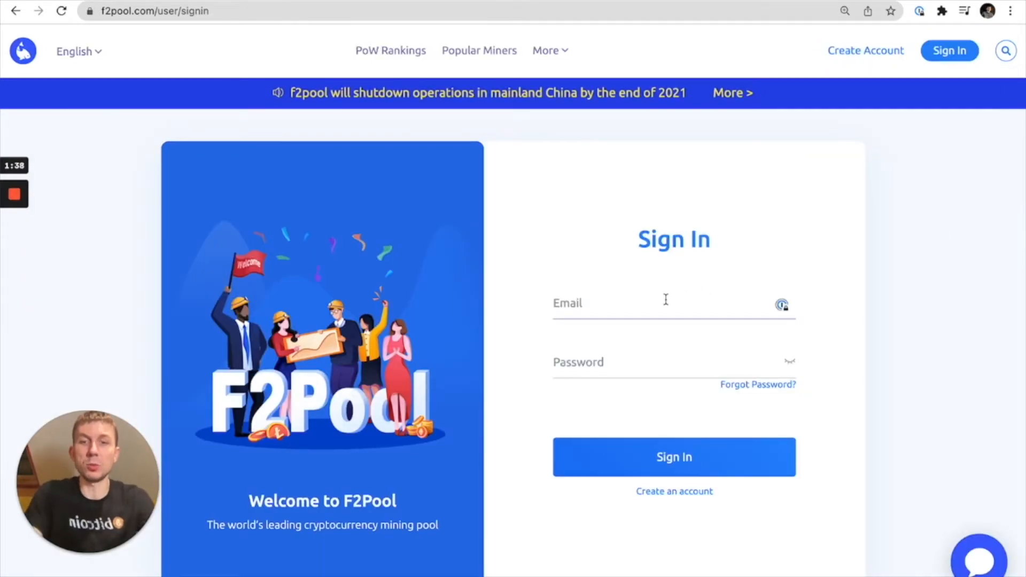
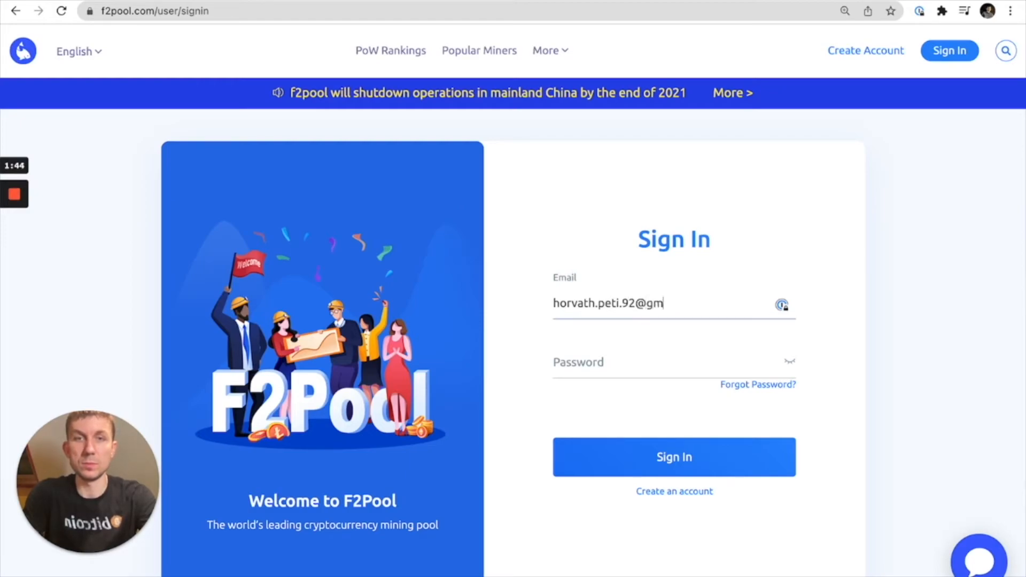
pyautogui.click(673, 457)
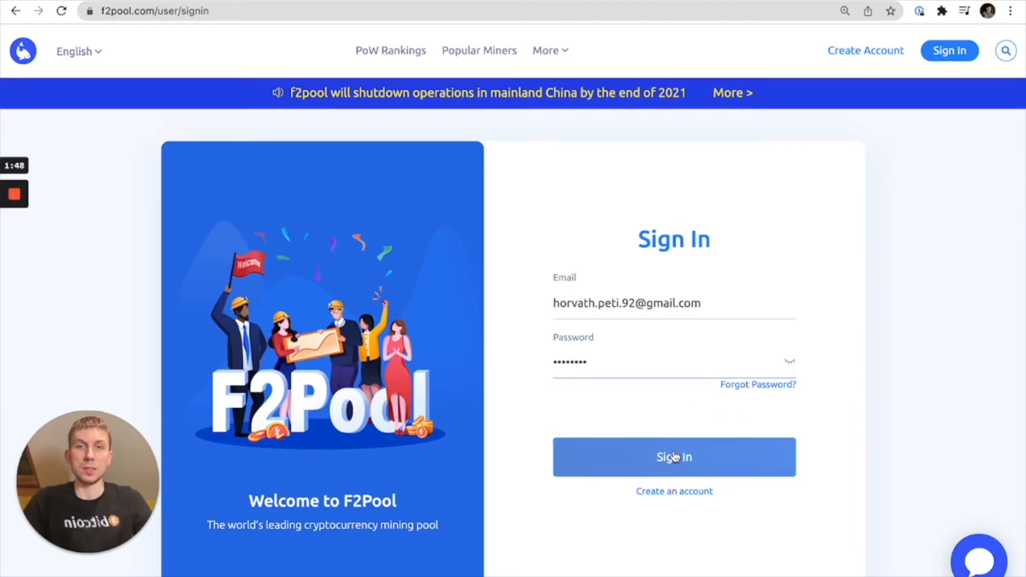
pyautogui.click(674, 457)
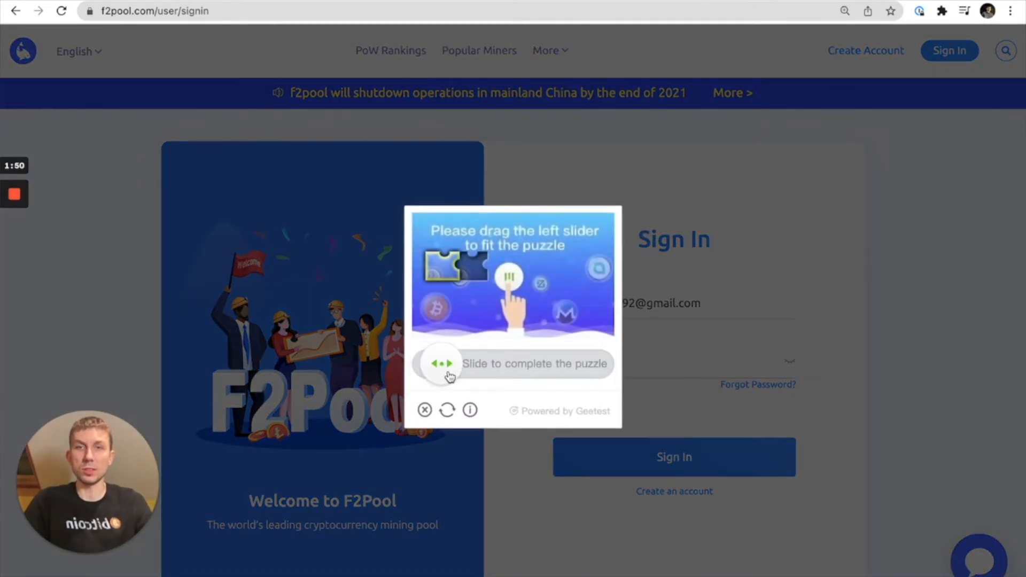
pyautogui.moveTo(448, 363); pyautogui.dragTo(589, 363)
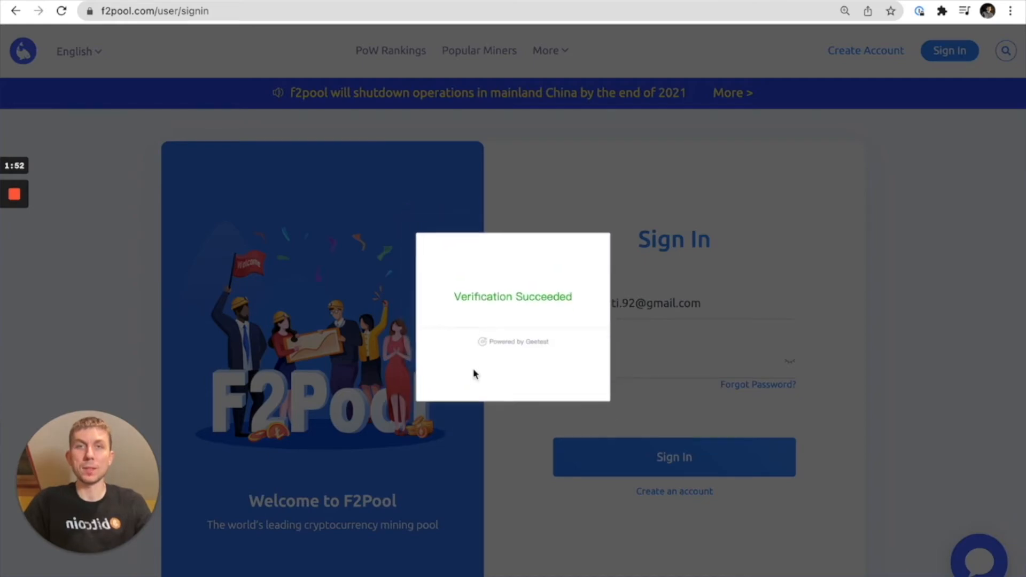
pyautogui.click(673, 457)
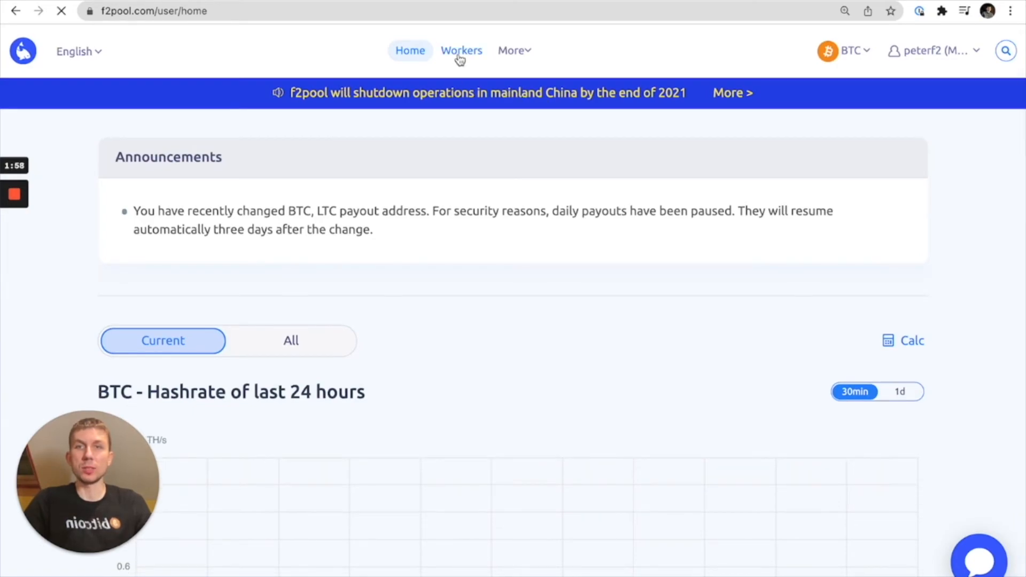
# - View the peterf2 Workers page and scroll through the add-new-workers guide
pyautogui.click(461, 50)
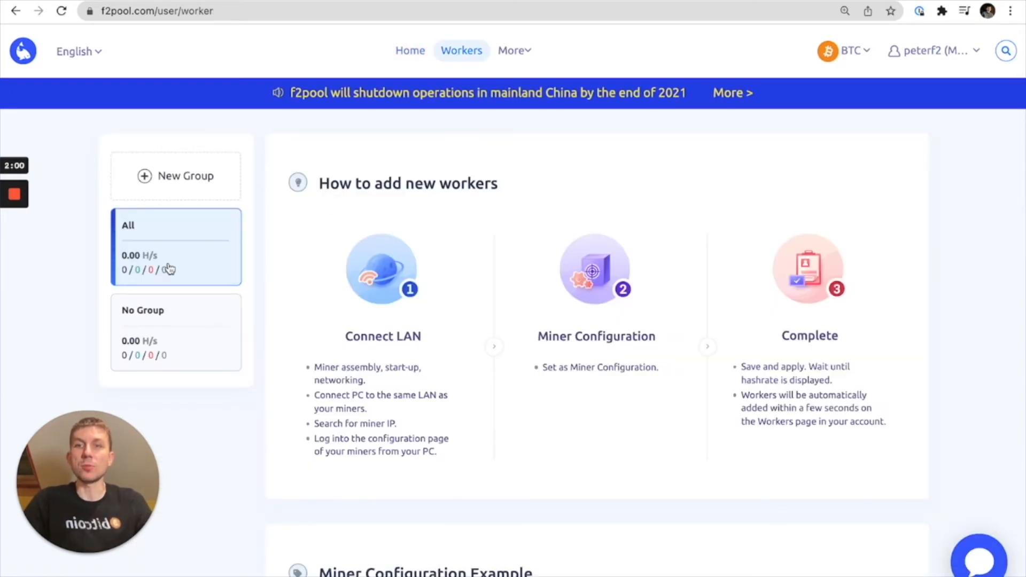
pyautogui.scroll(-3)
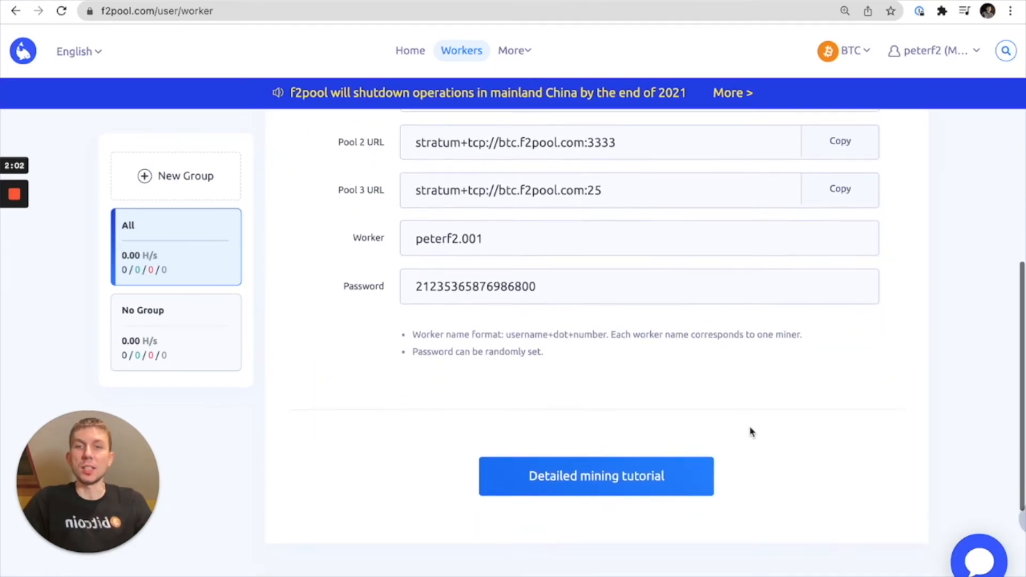
pyautogui.scroll(-3)
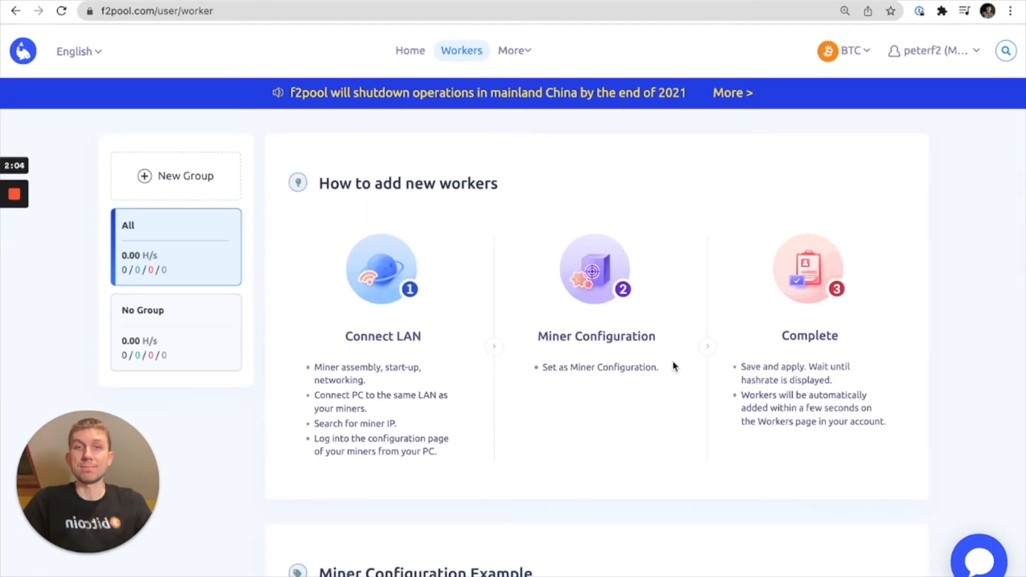